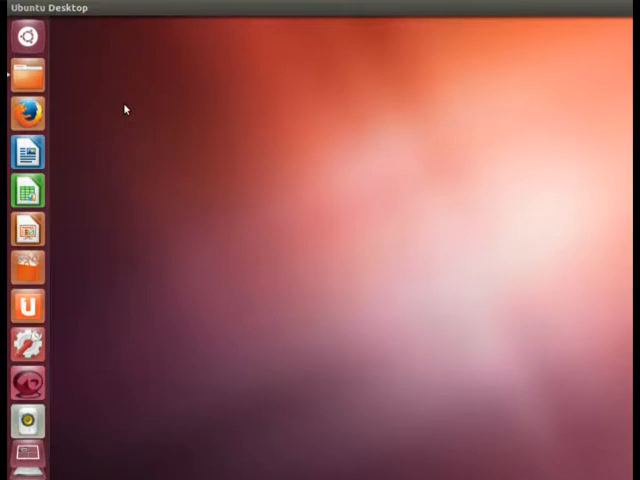
Review the Details Overview figures such as disk capacity, then move to Default Applications
{"action": "left_click", "coordinate": [28, 344]}
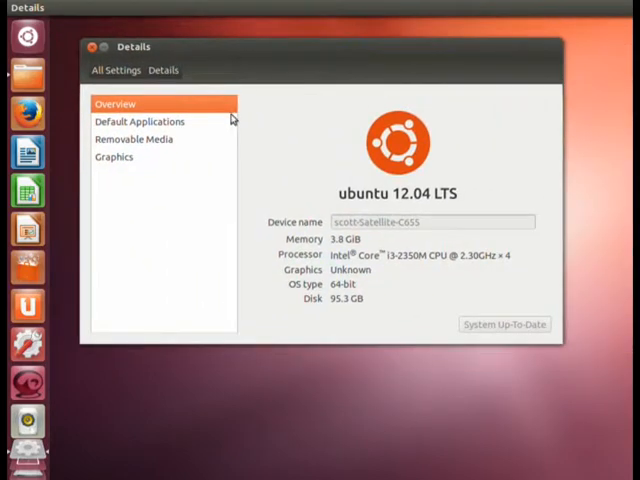
{"action": "mouse_move", "coordinate": [332, 244]}
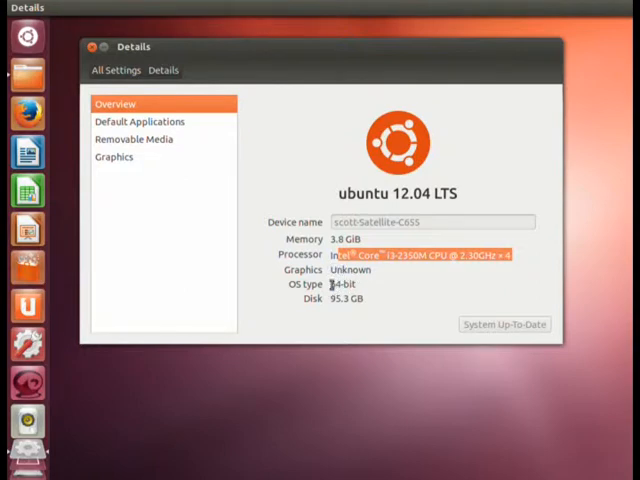
{"action": "double_click", "coordinate": [344, 284]}
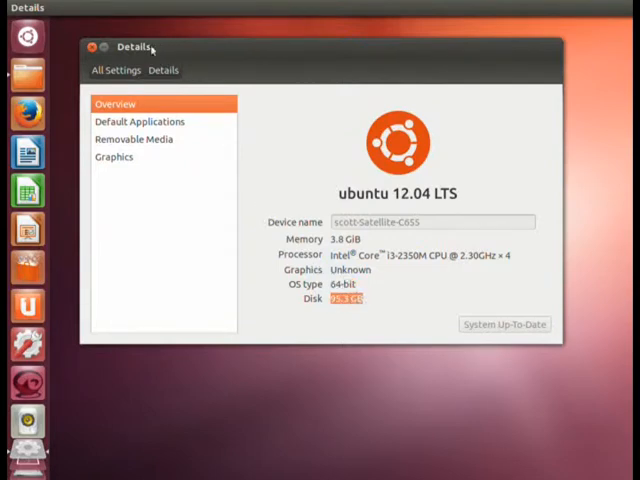
{"action": "left_click", "coordinate": [140, 120]}
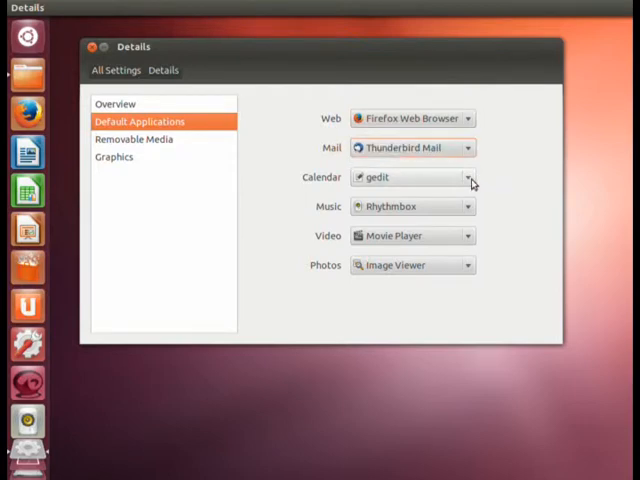
{"action": "left_click", "coordinate": [468, 206]}
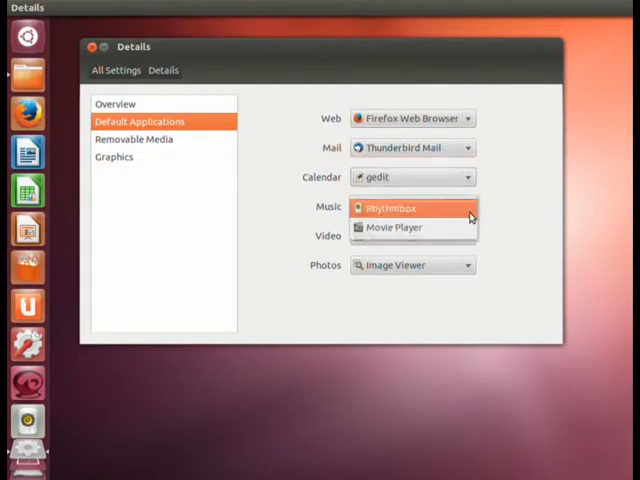
{"action": "mouse_move", "coordinate": [508, 208]}
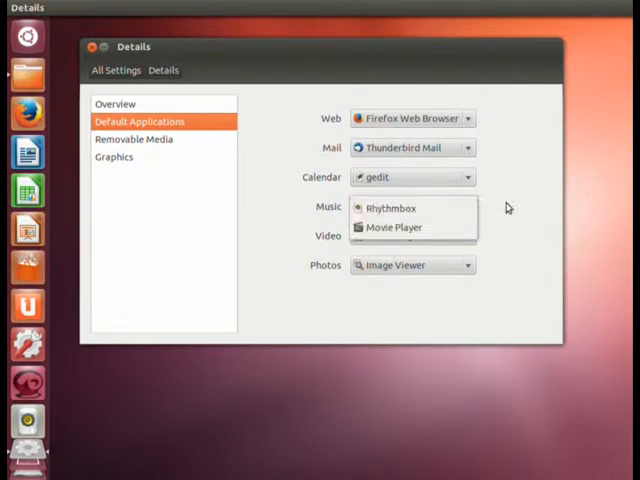
{"action": "left_click", "coordinate": [390, 208]}
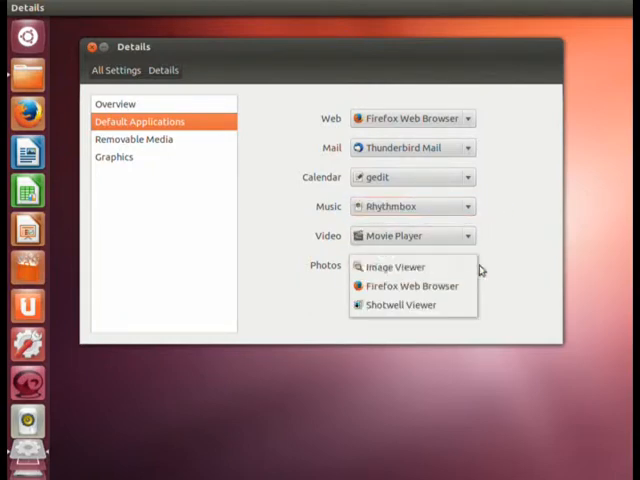
{"action": "mouse_move", "coordinate": [412, 268]}
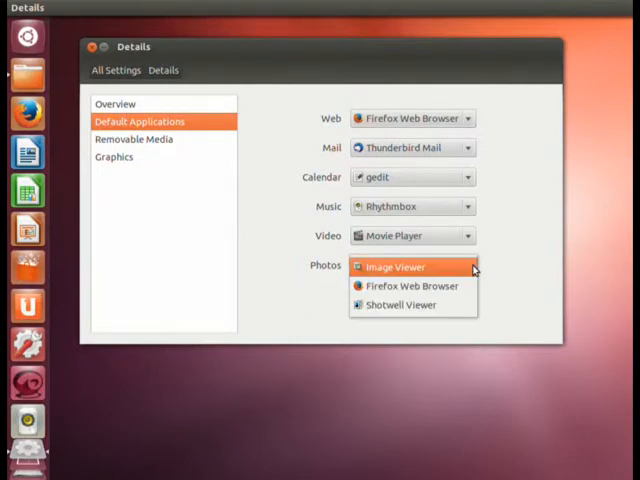
{"action": "left_click", "coordinate": [396, 266]}
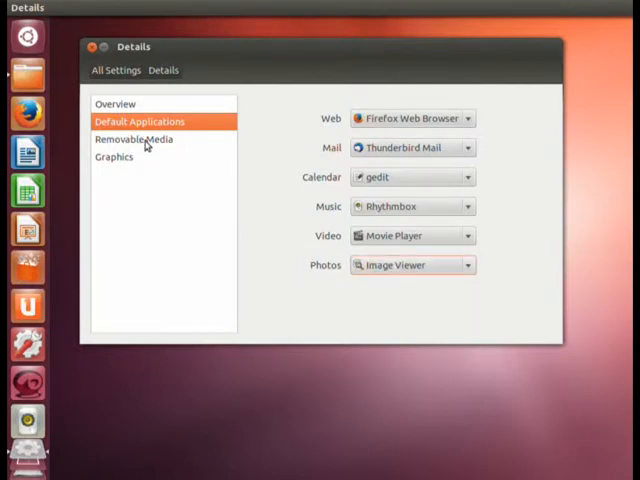
Check the CD audio handling choices in Removable Media, leaving 'Ask what to do'
{"action": "left_click", "coordinate": [132, 140]}
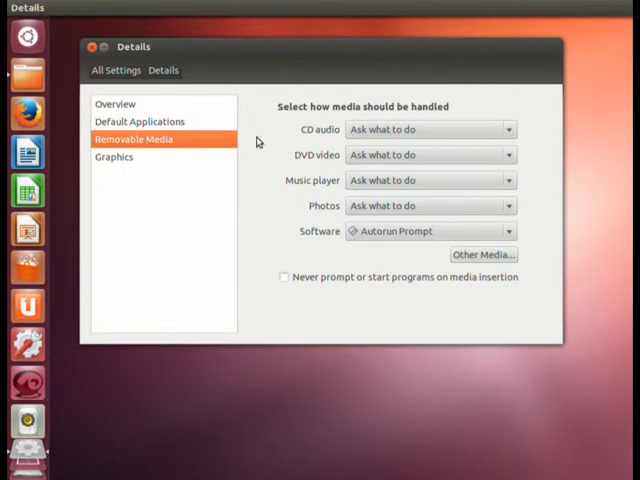
{"action": "mouse_move", "coordinate": [512, 144]}
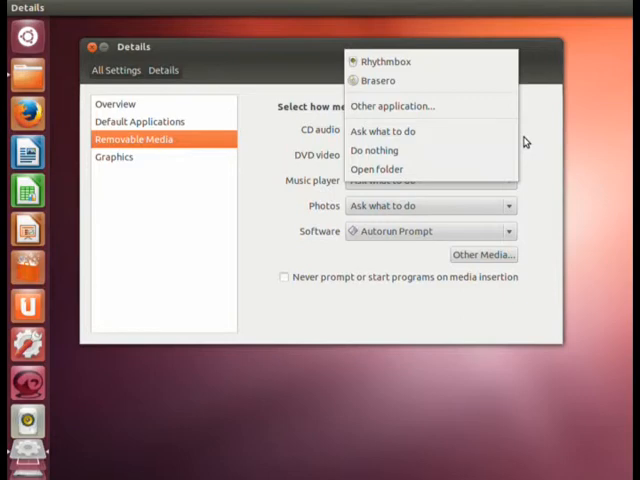
{"action": "left_click", "coordinate": [382, 132]}
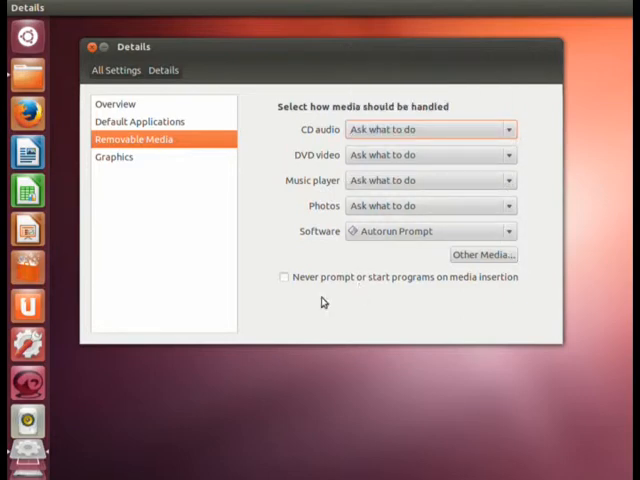
View the Graphics driver and Standard experience details, then return to All Settings
{"action": "left_click", "coordinate": [114, 156]}
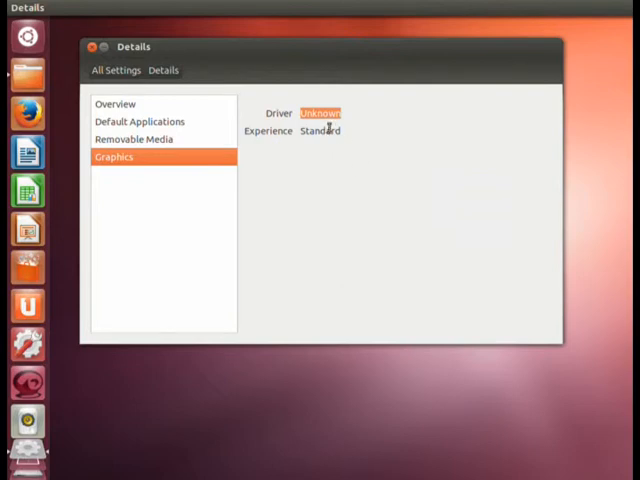
{"action": "mouse_move", "coordinate": [88, 92]}
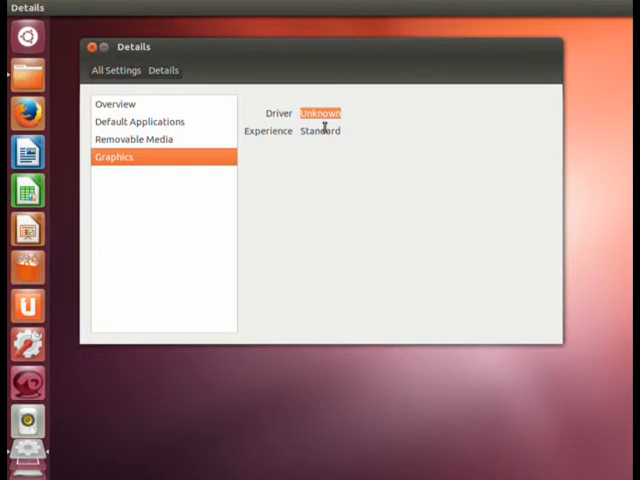
{"action": "mouse_move", "coordinate": [156, 48]}
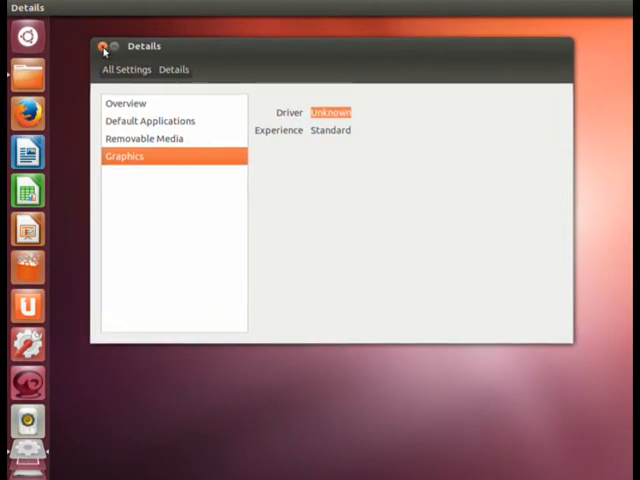
{"action": "left_click", "coordinate": [124, 68]}
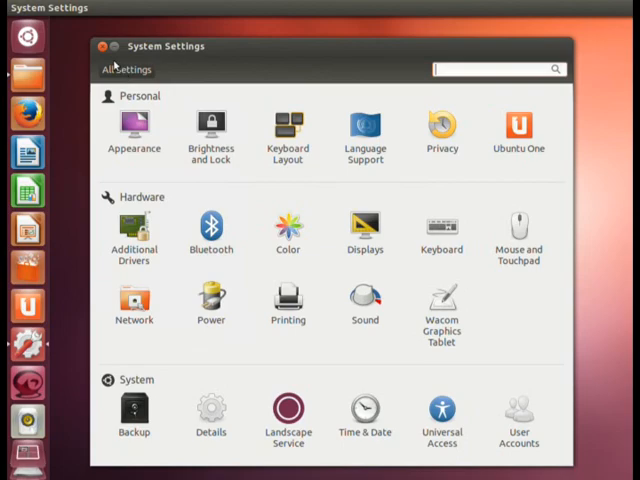